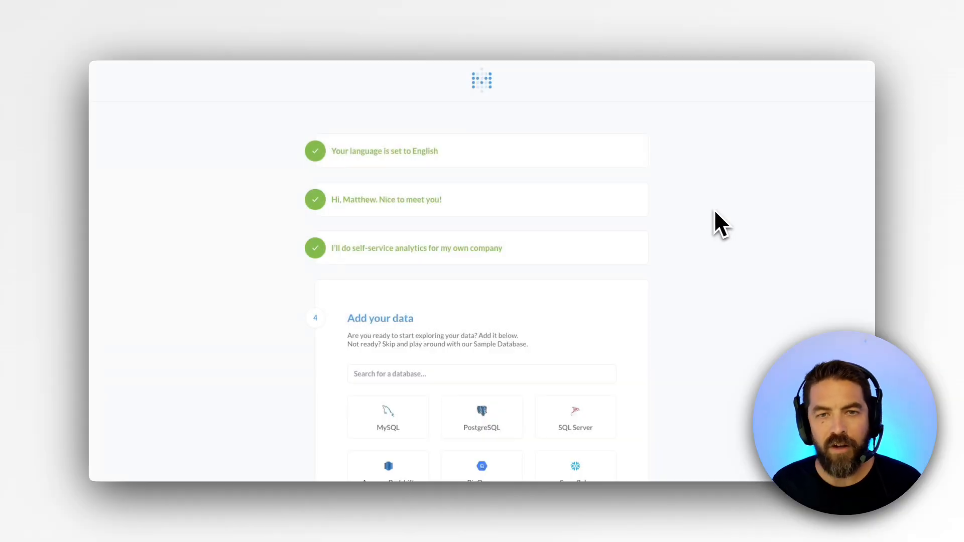
Step: Choose PostgreSQL as the data source and start entering the connection details
{"action": "scroll", "scroll_direction": "down", "scroll_amount": 3}
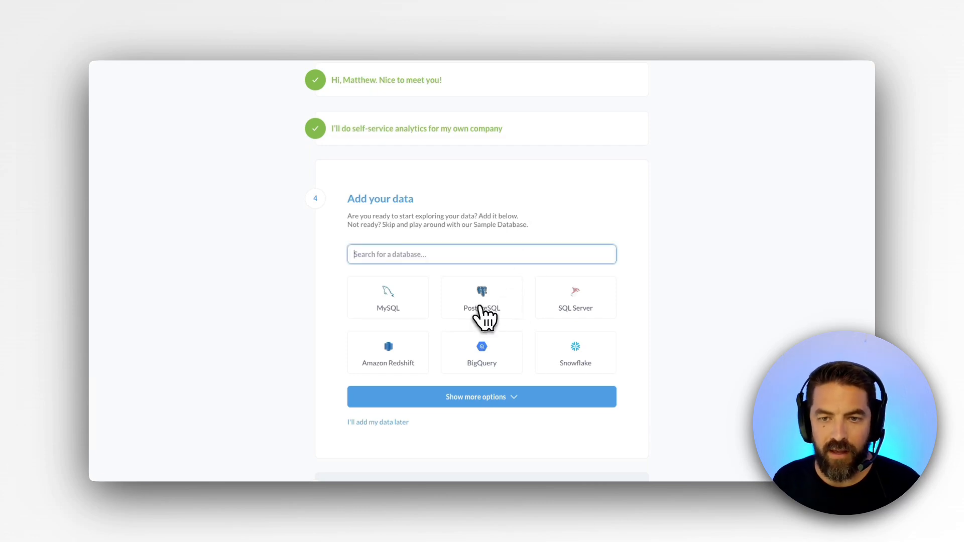
{"action": "left_click", "coordinate": [481, 298]}
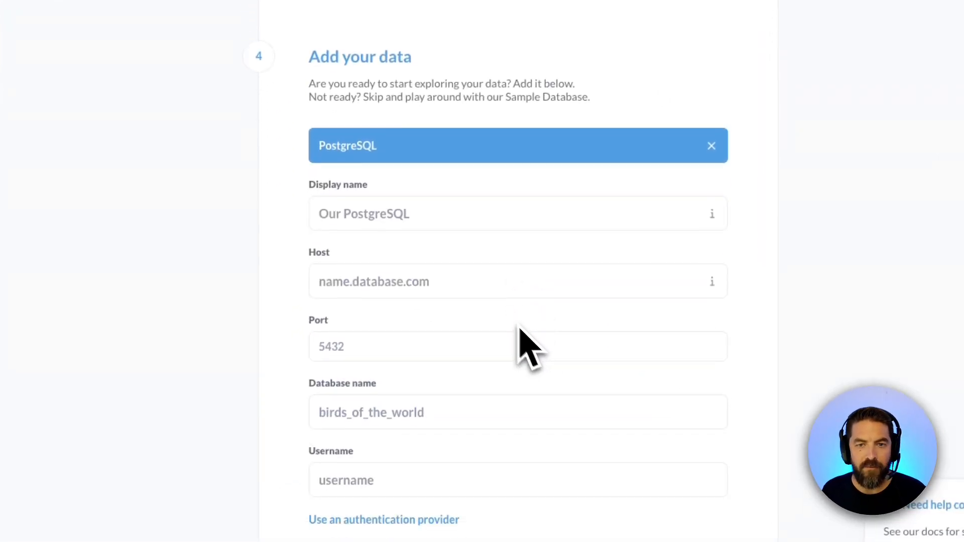
{"action": "type", "text": "Tad"}
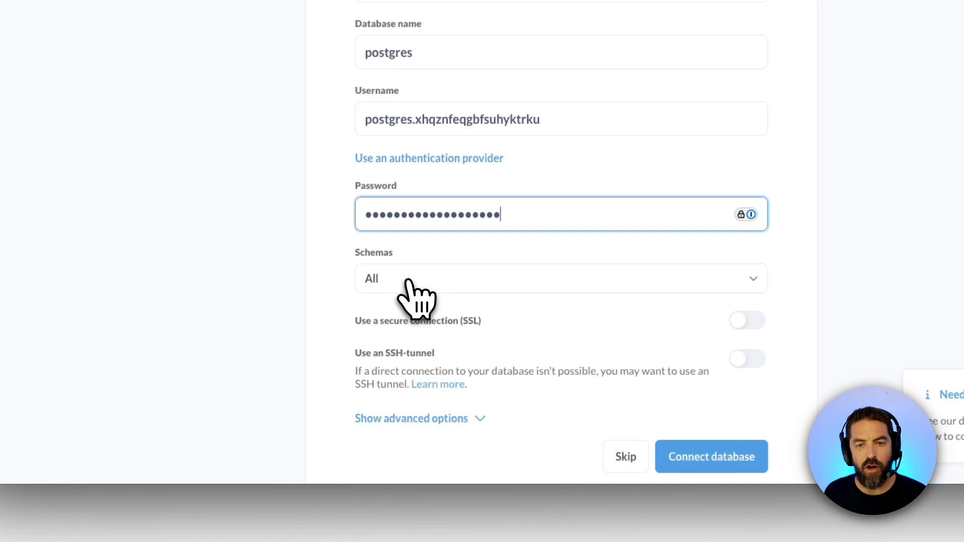
Step: Restrict schemas to only 'public' and submit the PostgreSQL connection
{"action": "left_click", "coordinate": [560, 278]}
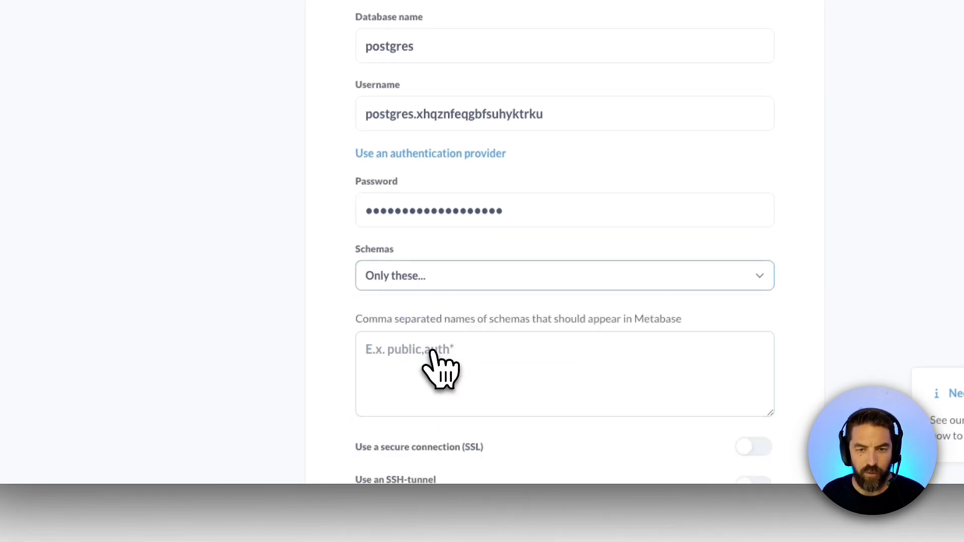
{"action": "type", "text": "public"}
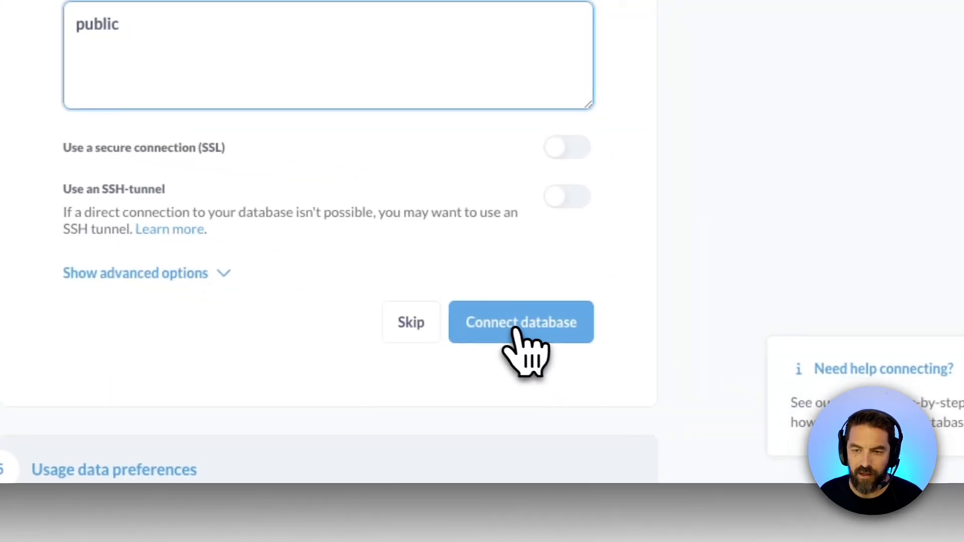
{"action": "left_click", "coordinate": [521, 322]}
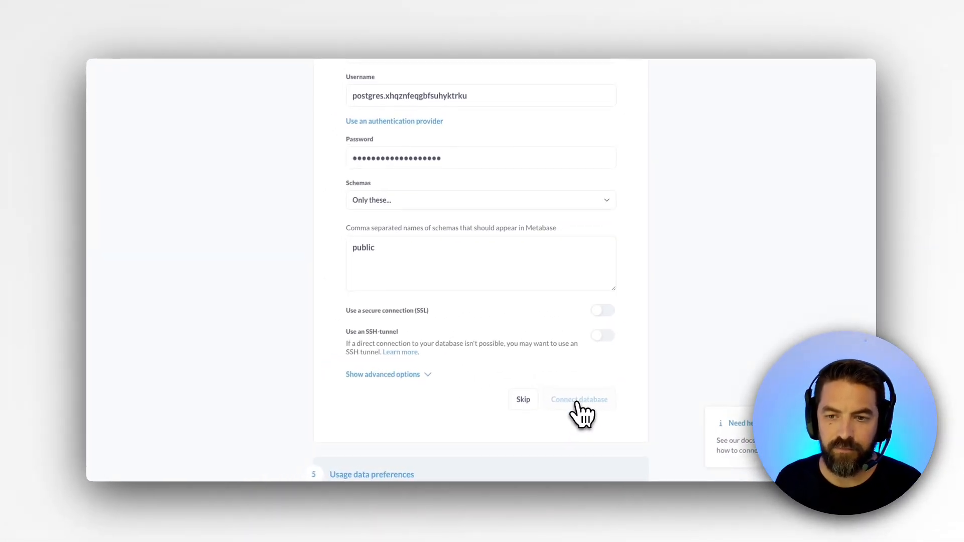
Step: Finish the usage data preferences and go to the Metabase home page
{"action": "left_click", "coordinate": [578, 399]}
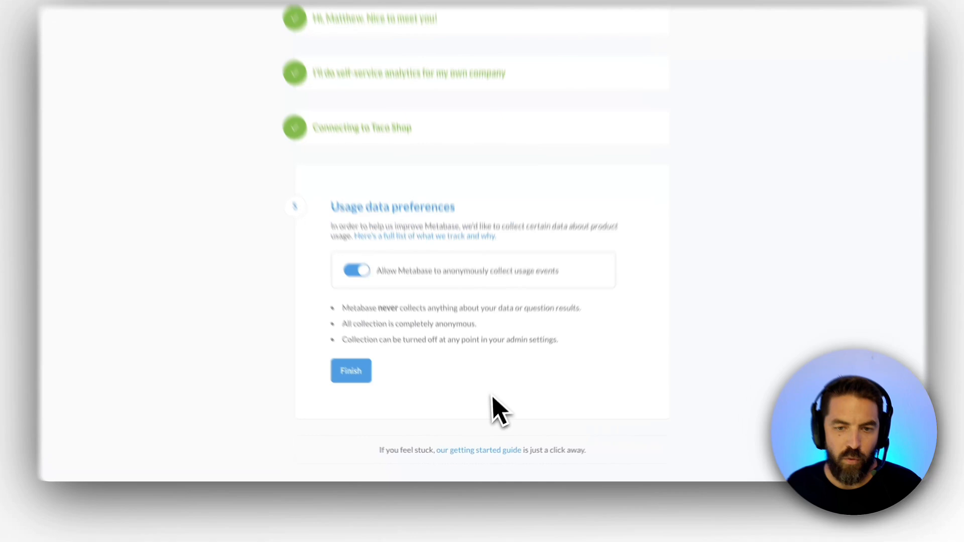
{"action": "left_click", "coordinate": [351, 370]}
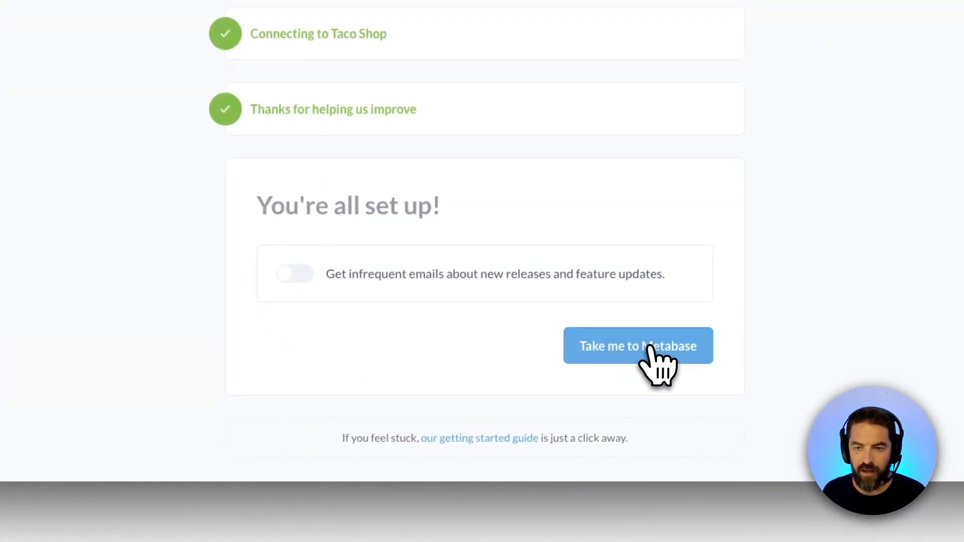
{"action": "left_click", "coordinate": [638, 345]}
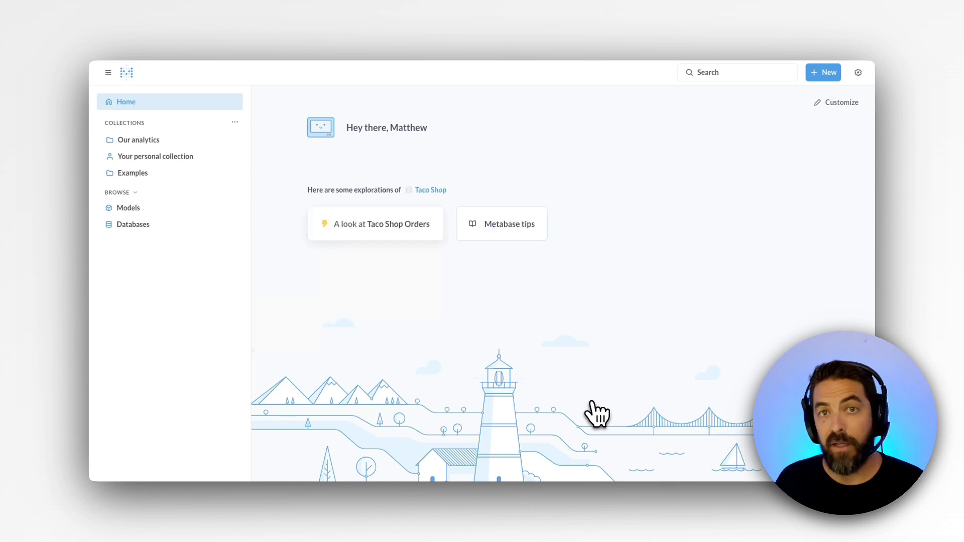
Step: Browse databases and open the Taco Shop Orders table
{"action": "left_click", "coordinate": [132, 224]}
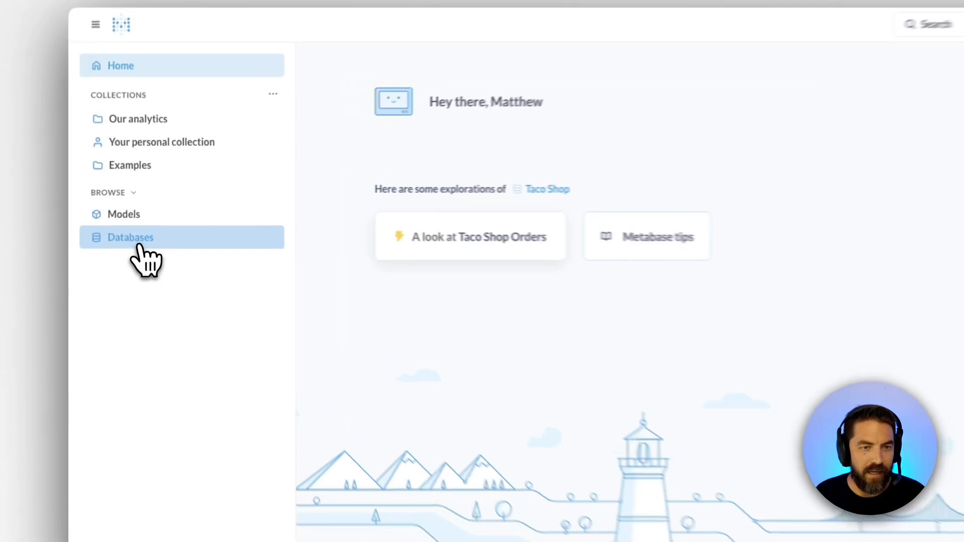
{"action": "left_click", "coordinate": [129, 237]}
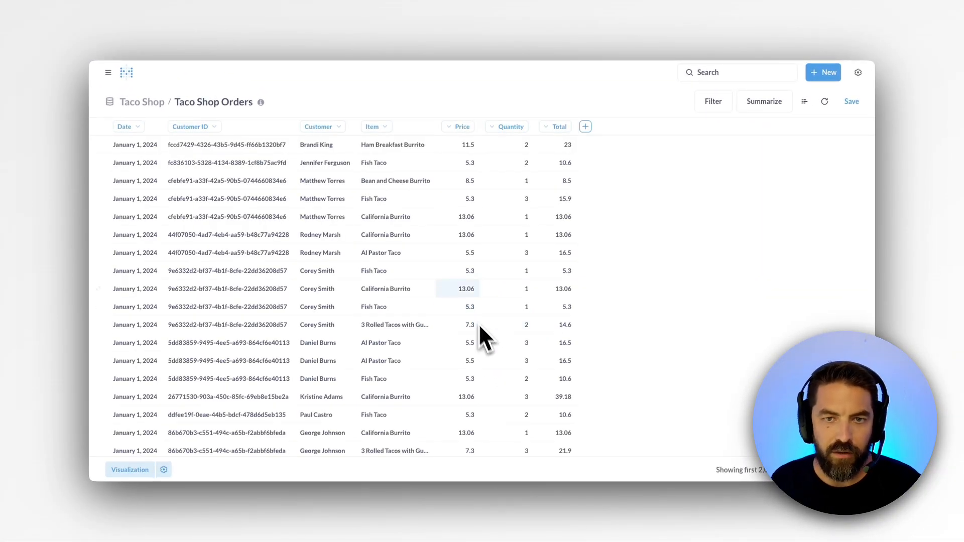
Step: Summarize the orders as Sum of Total by Date in a weekly line chart
{"action": "left_click", "coordinate": [372, 126]}
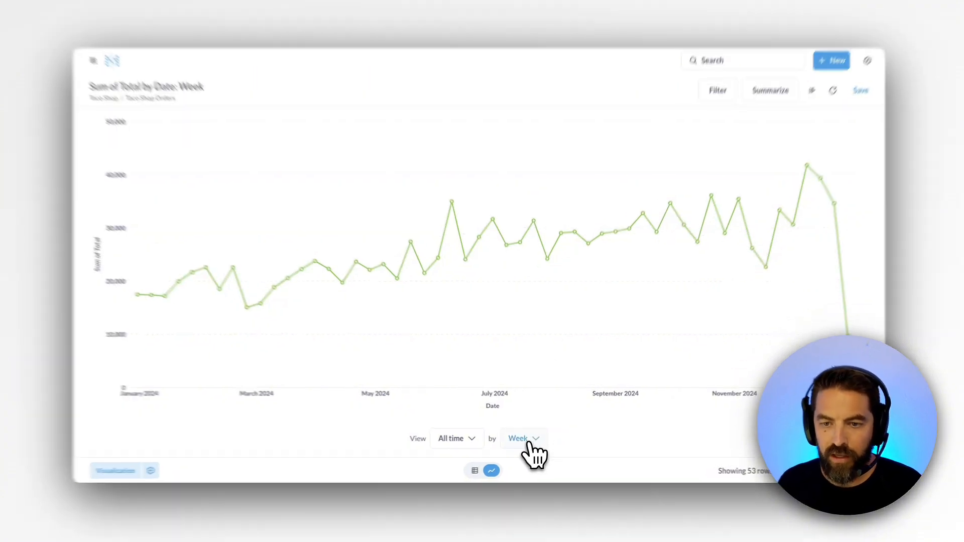
Step: Switch the chart's time grouping from week to month
{"action": "left_click", "coordinate": [521, 438]}
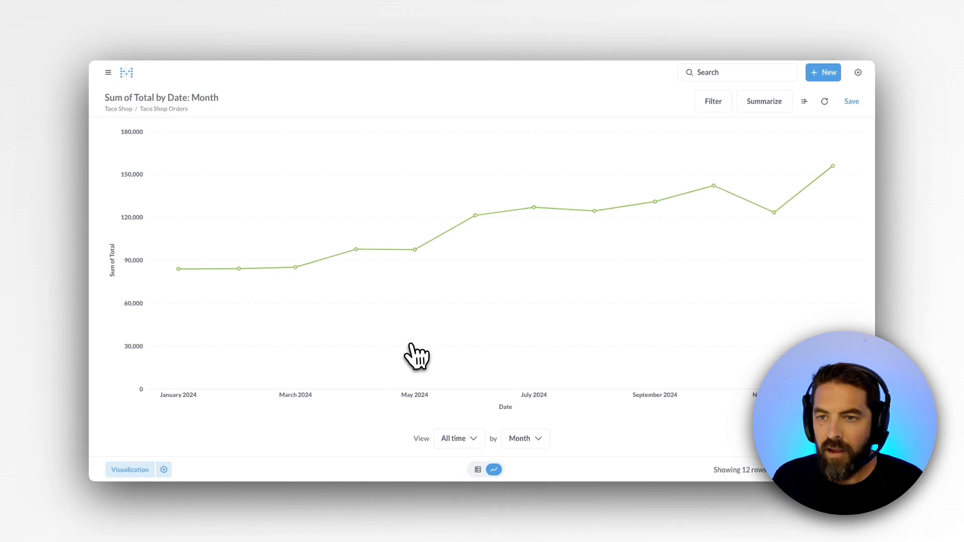
{"action": "mouse_move", "coordinate": [755, 212]}
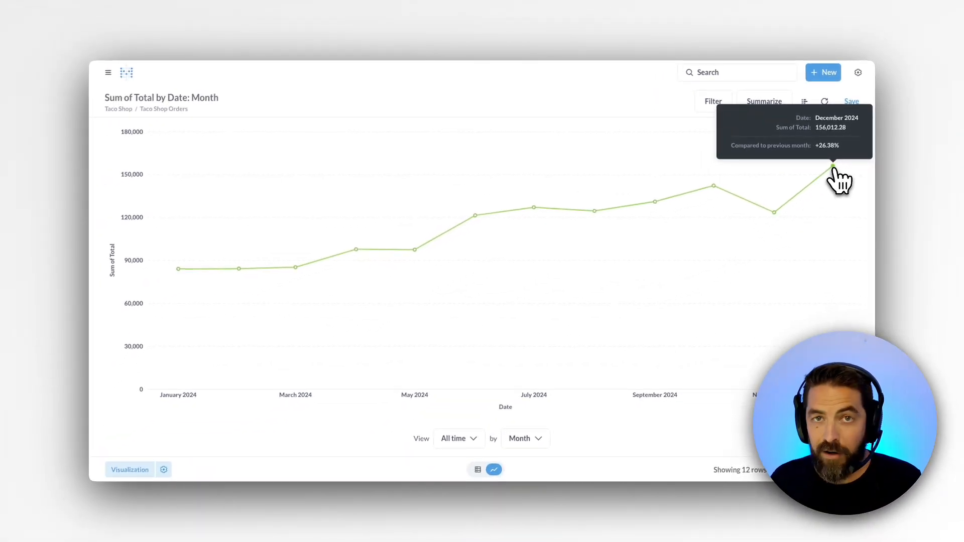
Step: Open the drill-through menu on the December 2024 point (156,012.28 total)
{"action": "left_click", "coordinate": [833, 171]}
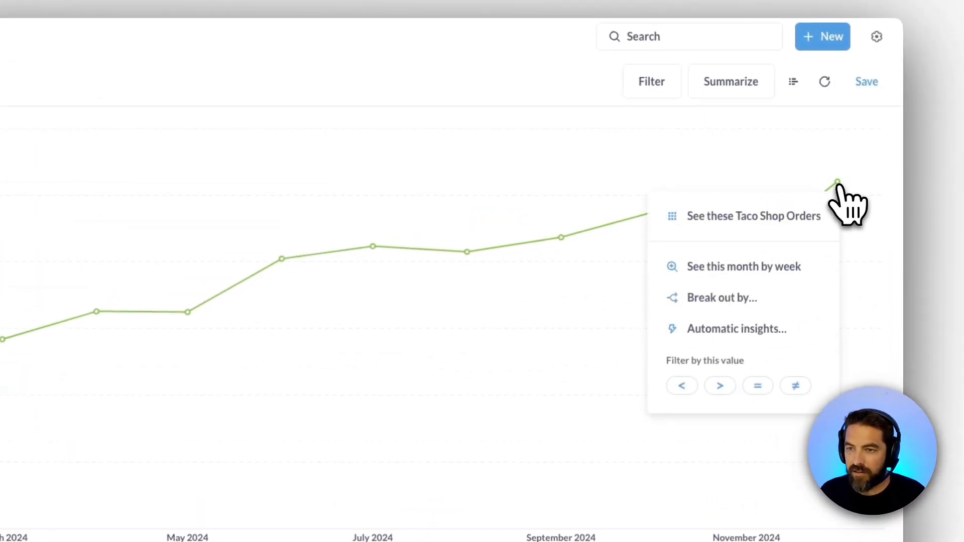